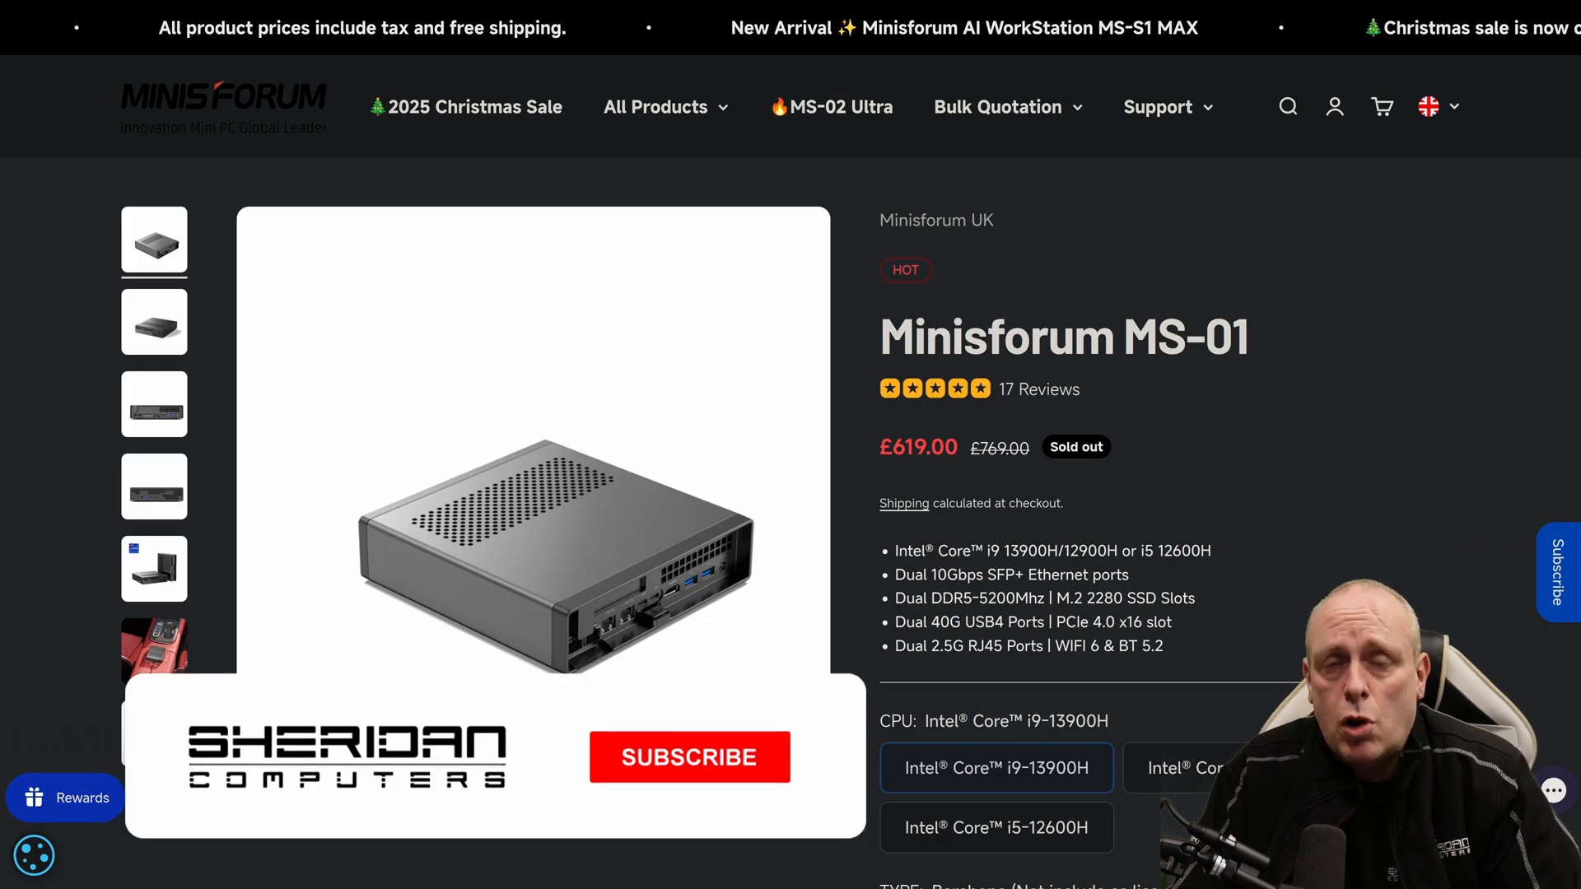
Reach the BIOS front page listing Setup, Boot, UEFI Shell and Boot Options.
{"action": "left_click", "coordinate": [688, 757]}
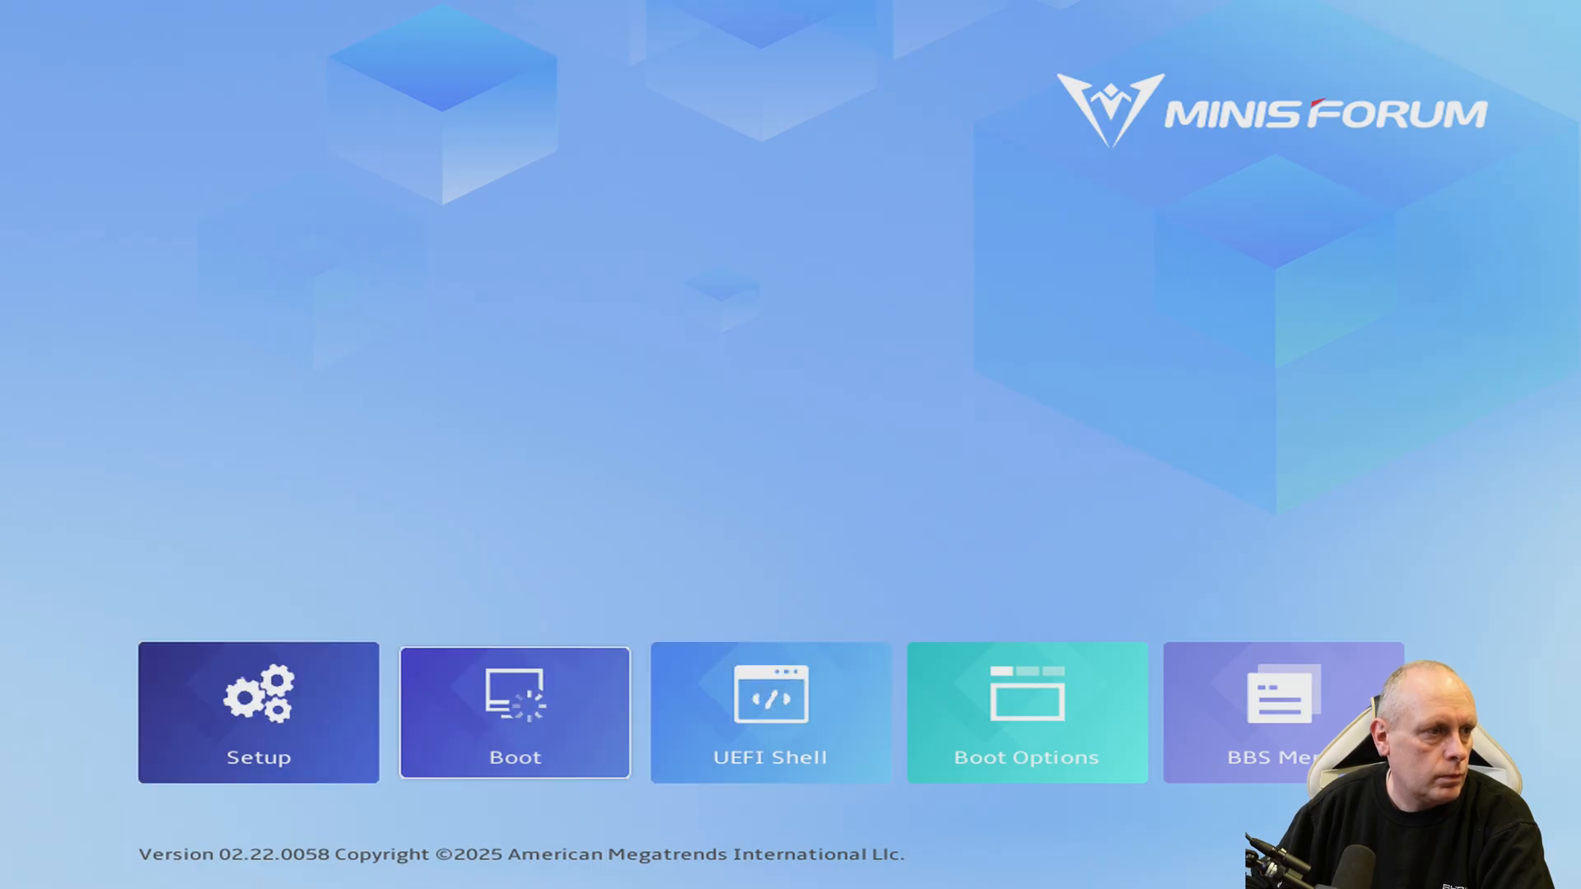
Enter Setup and review the Main page: BIOS 1.27, i9-13900H at 2600 MHz, 32768 MB memory at 5200 MHz.
{"action": "left_click", "coordinate": [257, 713]}
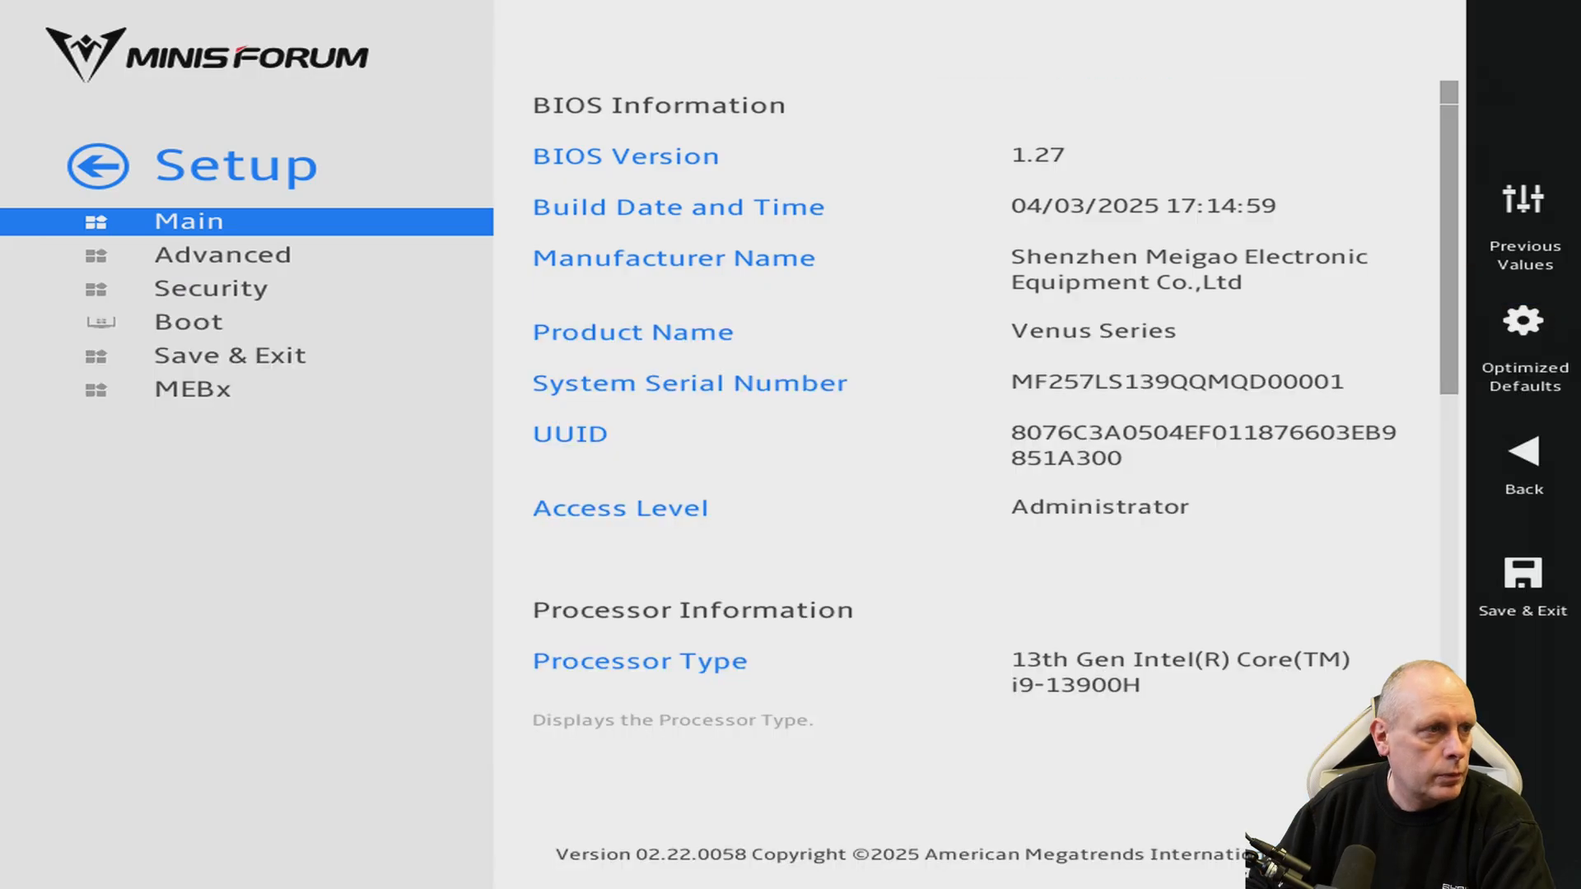
{"action": "scroll", "scroll_direction": "down", "scroll_amount": 3}
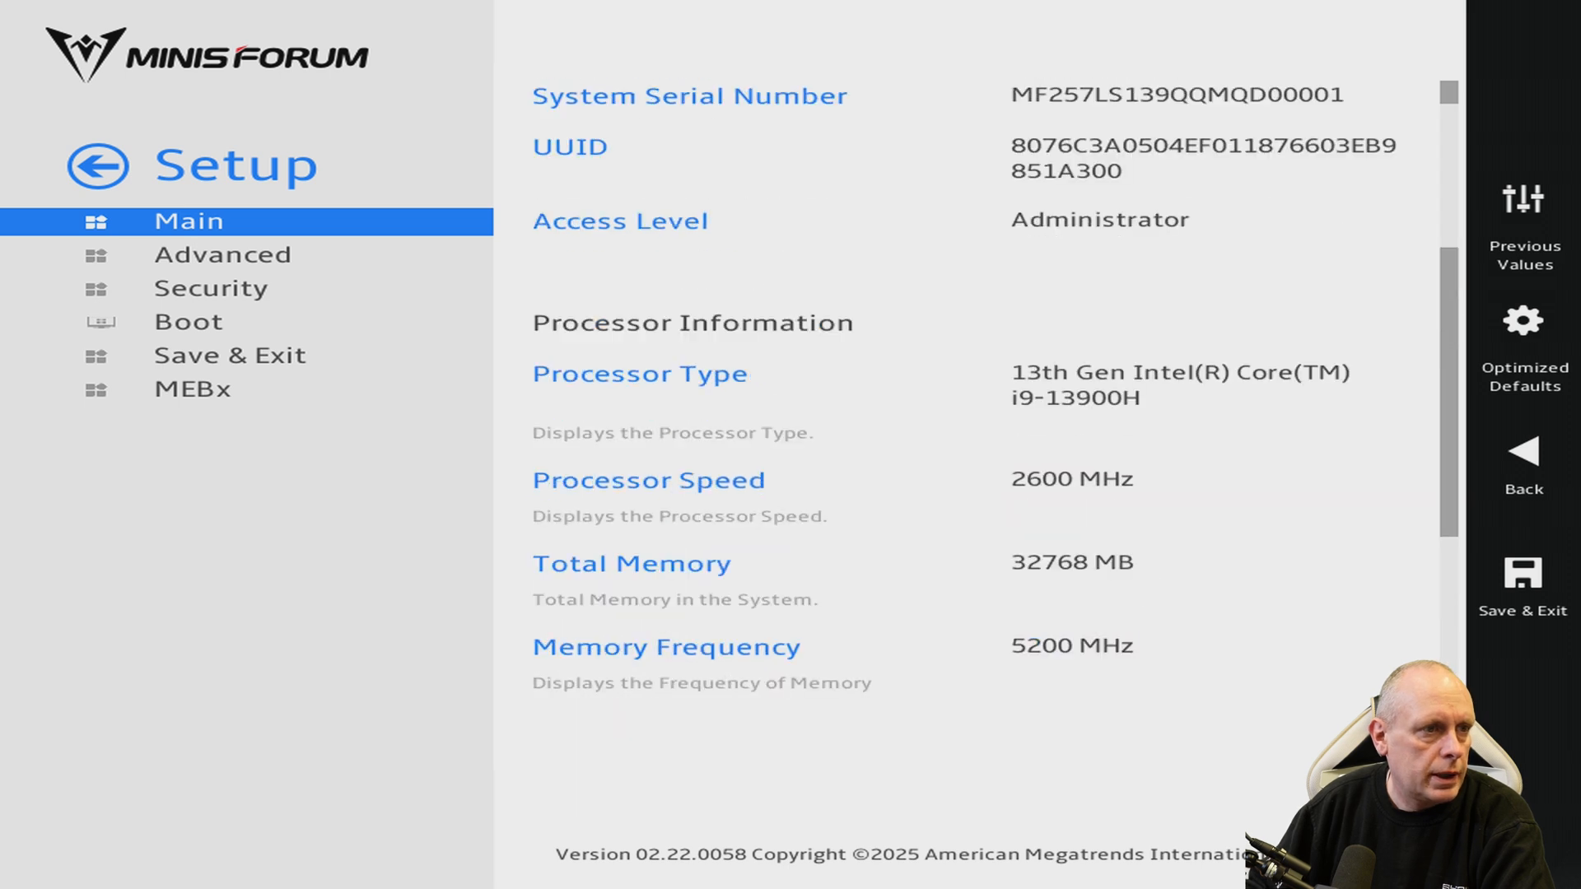
{"action": "scroll", "scroll_direction": "up", "scroll_amount": 3}
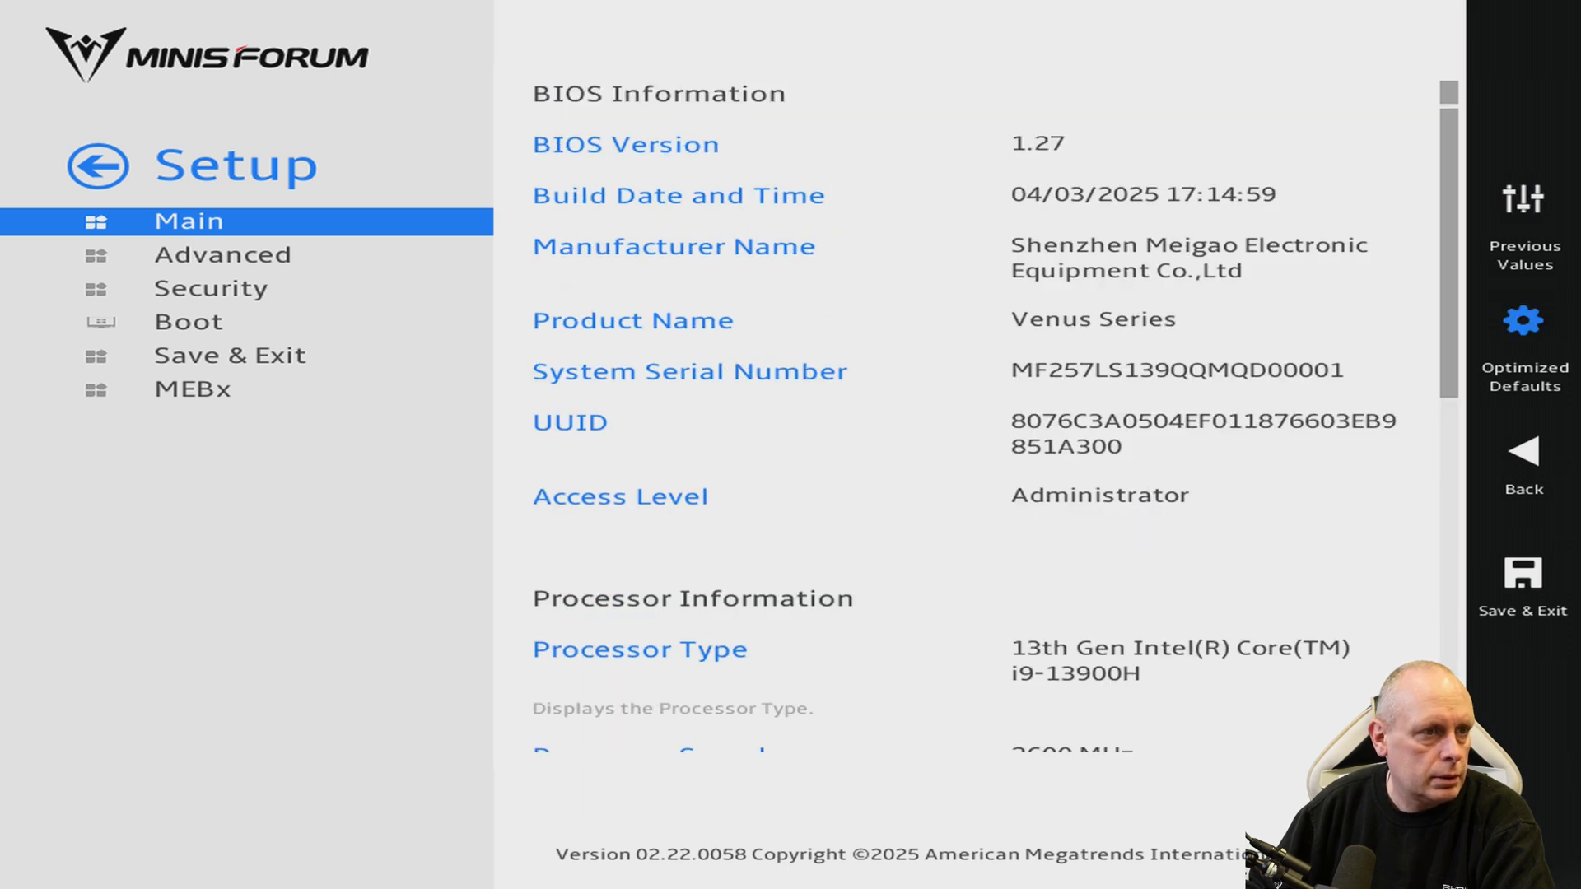
{"action": "scroll", "scroll_direction": "down", "scroll_amount": 3}
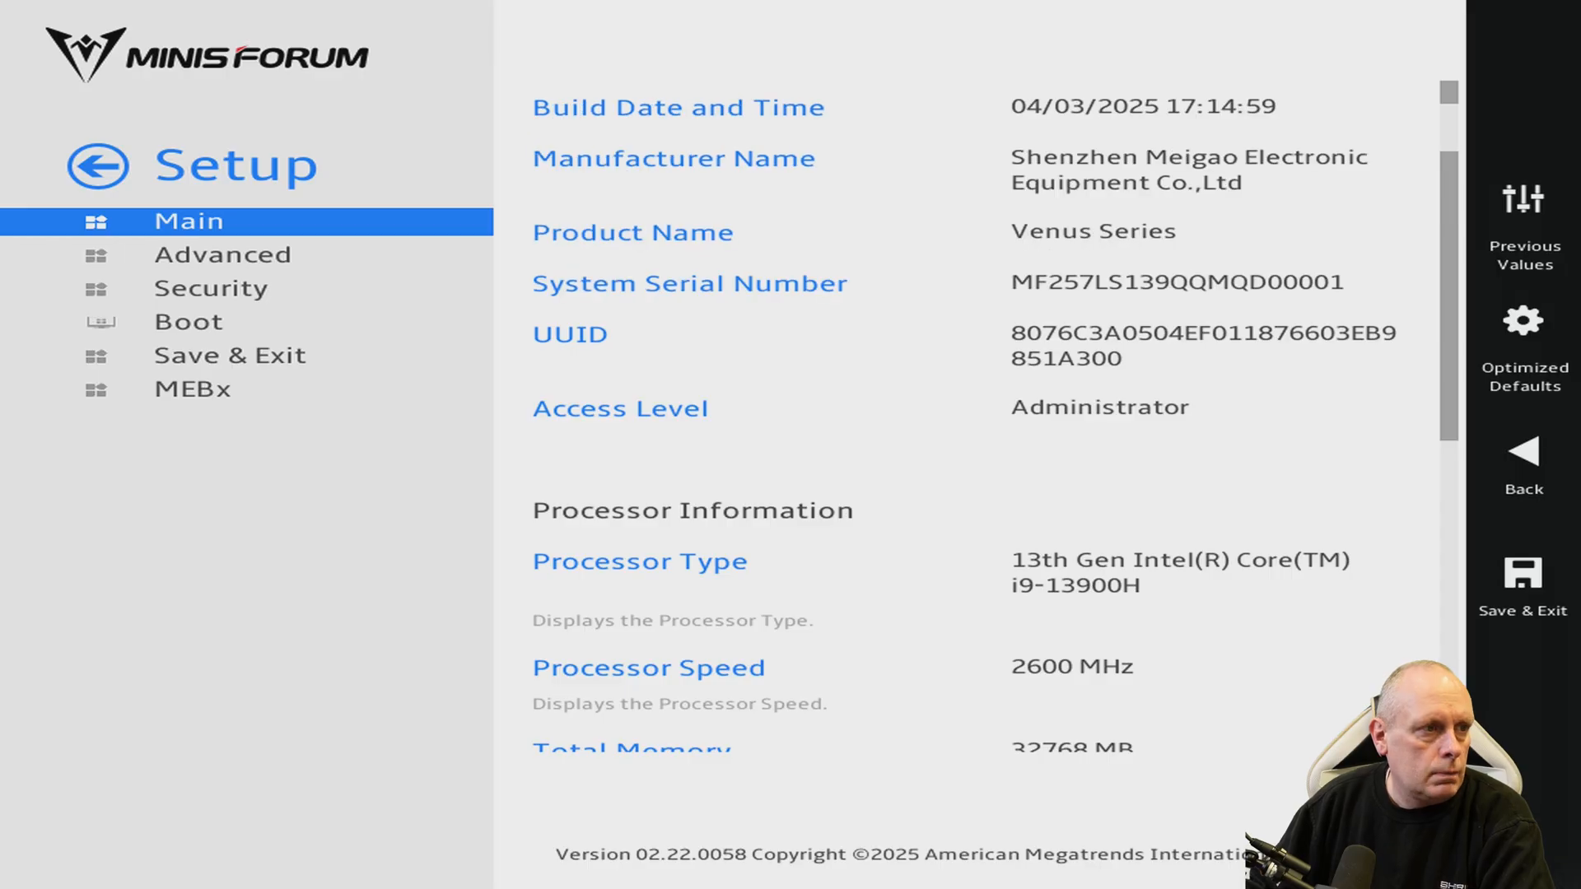